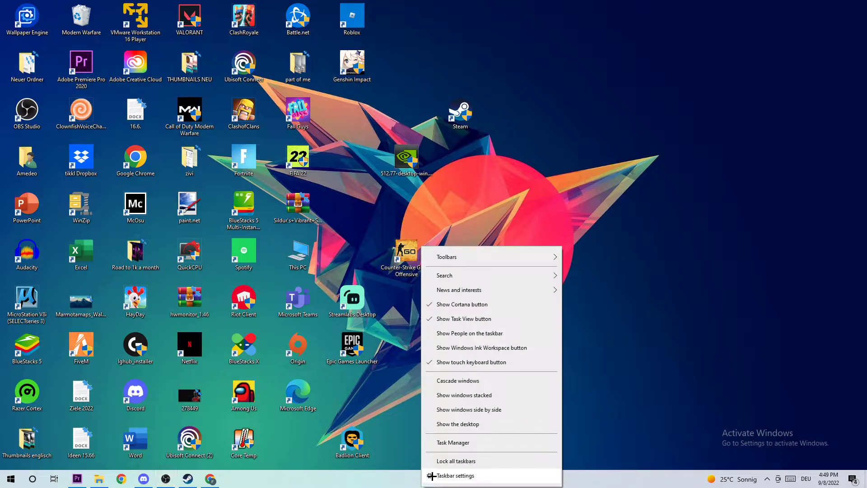
Launch Task Manager from the taskbar context menu.
{"action": "left_click", "coordinate": [453, 443]}
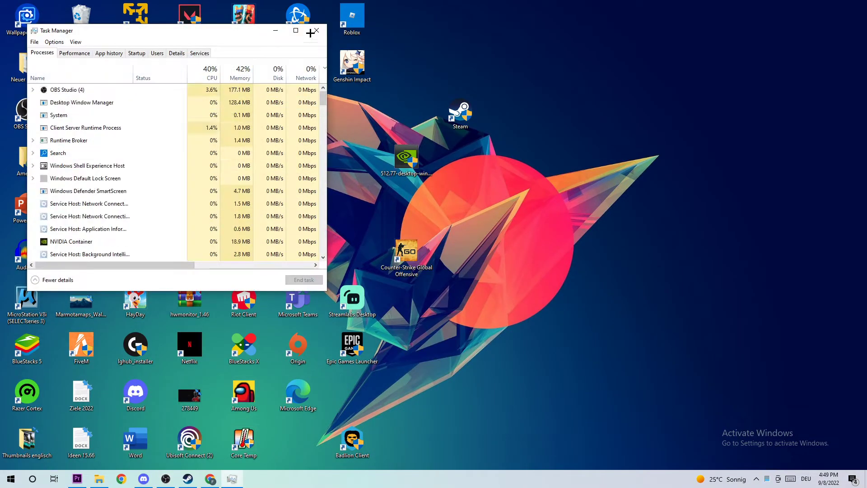
Maximize Task Manager, review processes and inspect the malware protection process's actions.
{"action": "left_click", "coordinate": [296, 30]}
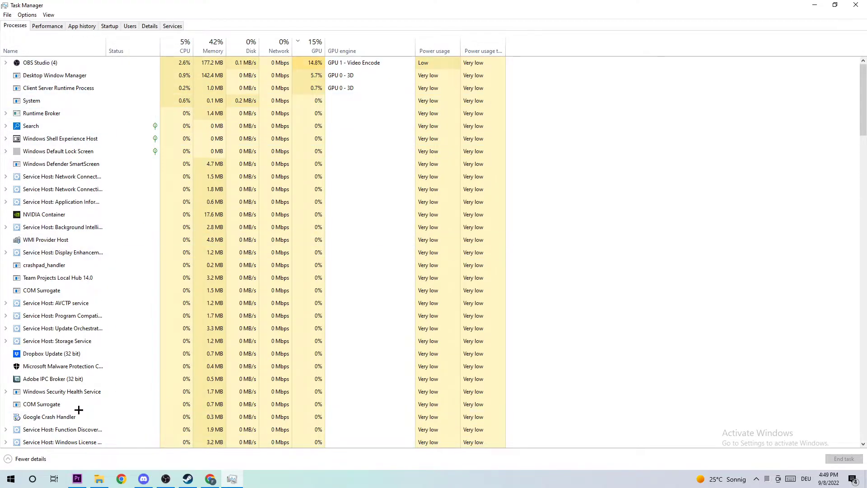
{"action": "left_click", "coordinate": [86, 189]}
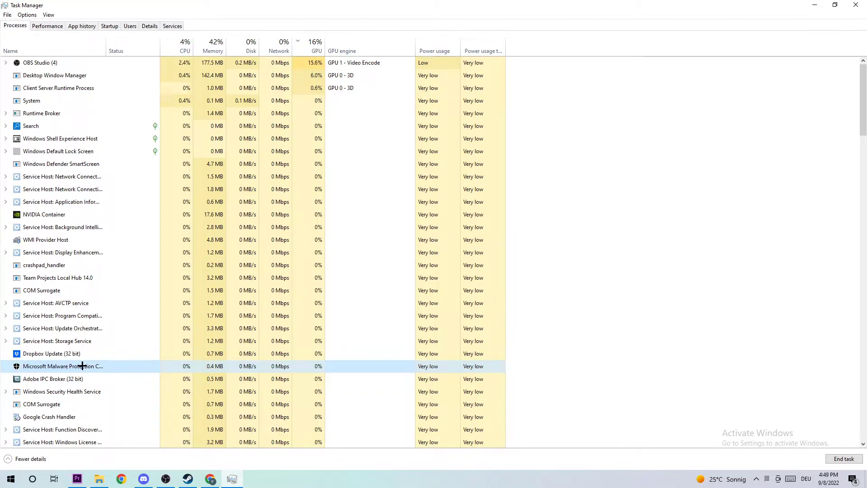
{"action": "right_click", "coordinate": [63, 367]}
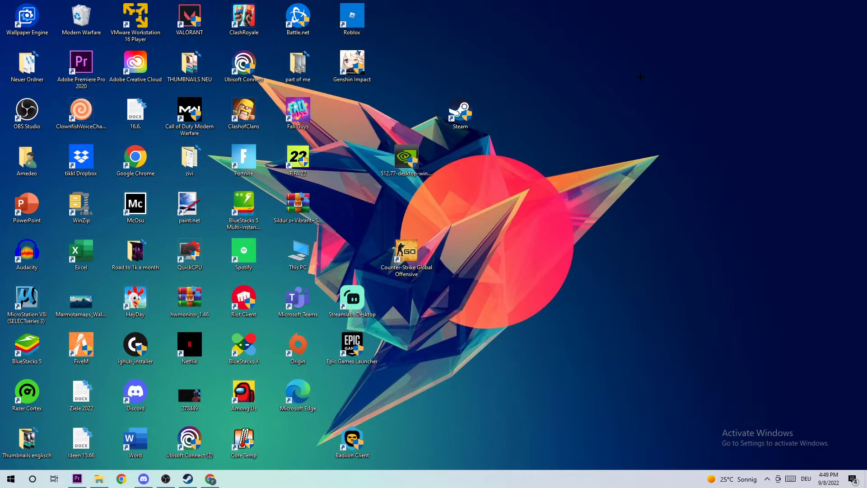
{"action": "mouse_move", "coordinate": [469, 265]}
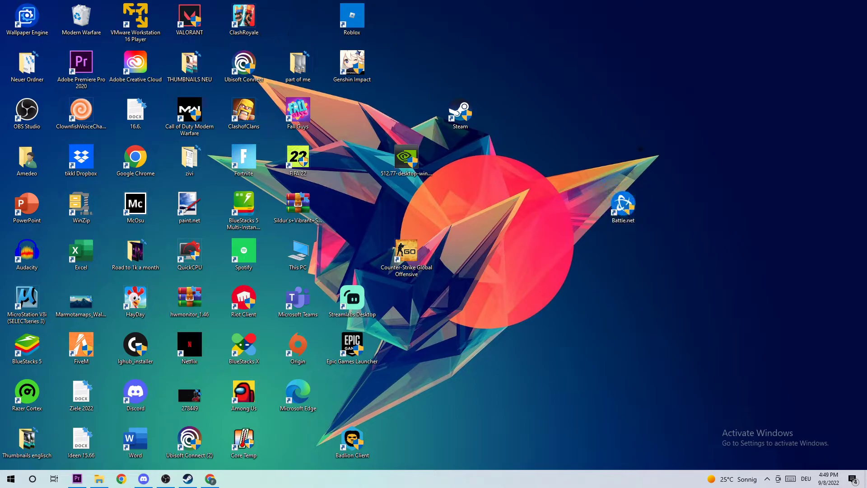
Move the Battle.net shortcut to the upper right and bring up its context menu.
{"action": "left_click_drag", "start_coordinate": [623, 207], "coordinate": [677, 113]}
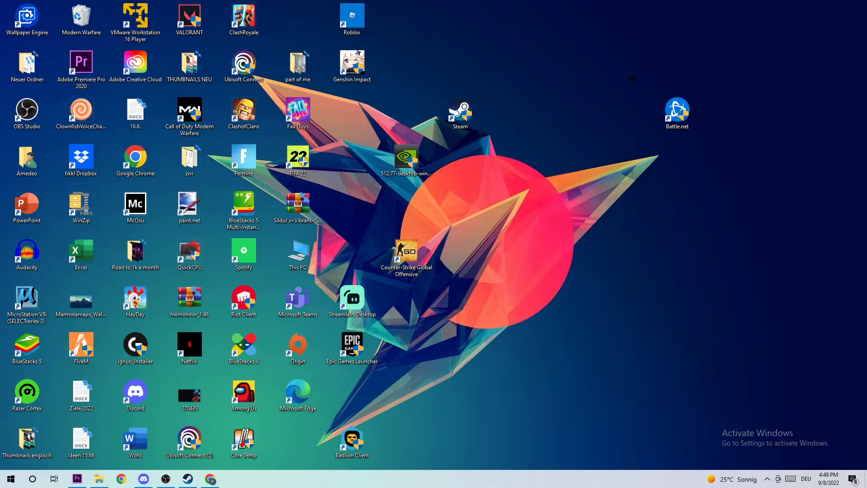
{"action": "left_click", "coordinate": [9, 479]}
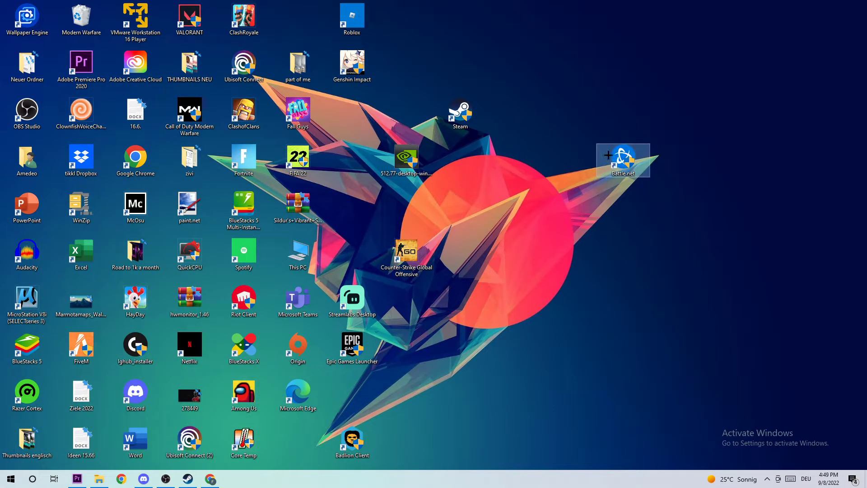
{"action": "right_click", "coordinate": [623, 159]}
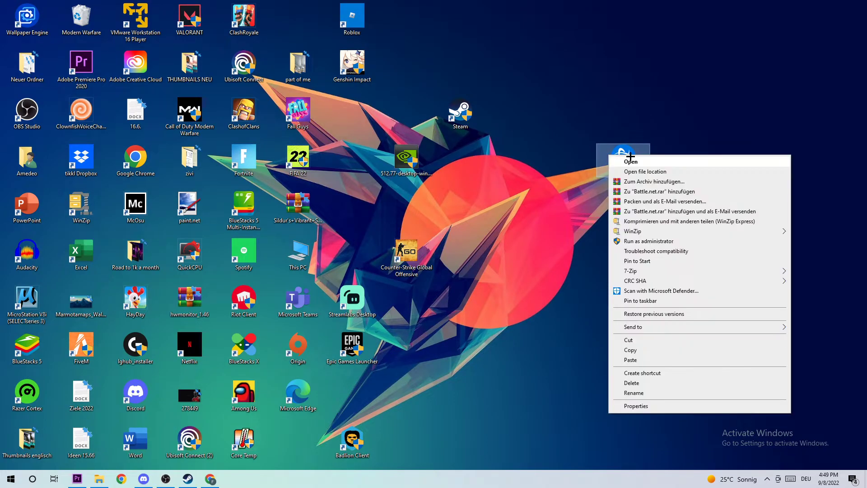
View the Battle.net shortcut's Compatibility properties, then nudge the icon right near Steam.
{"action": "left_click", "coordinate": [636, 406]}
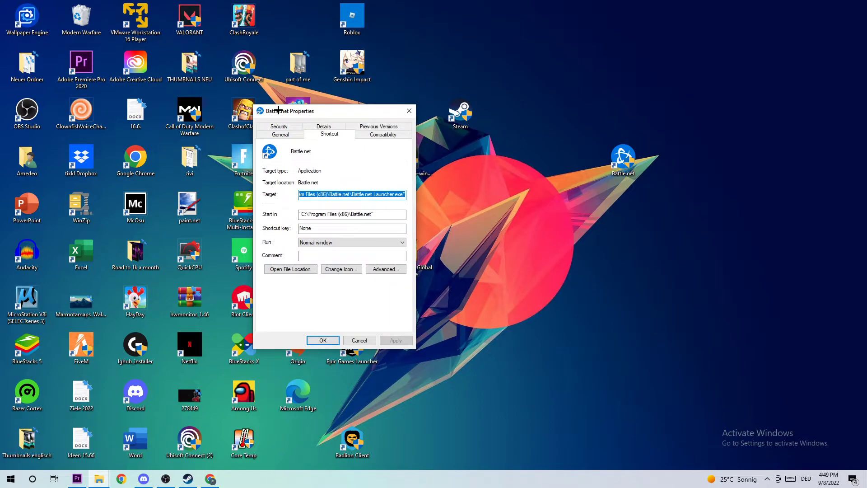
{"action": "left_click", "coordinate": [383, 134]}
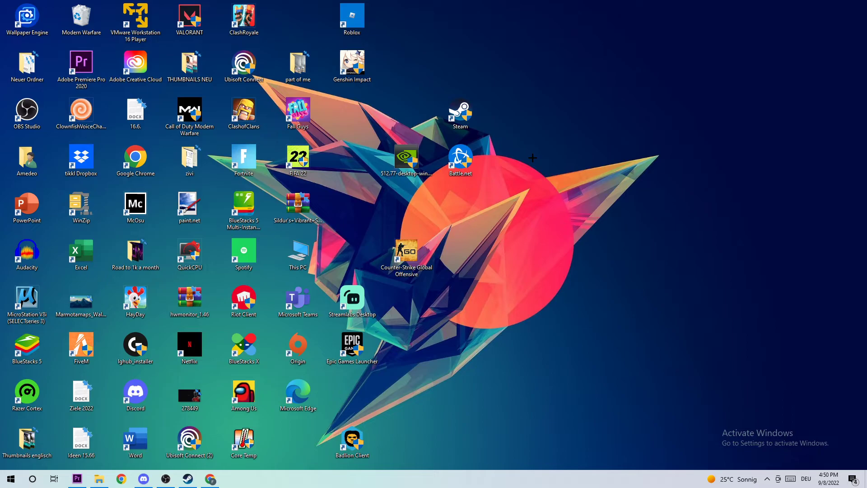
{"action": "left_click_drag", "start_coordinate": [461, 160], "coordinate": [568, 161]}
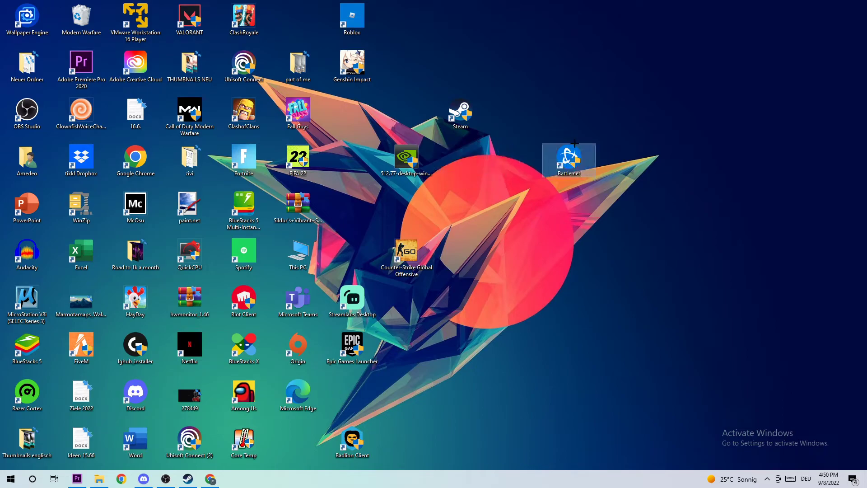